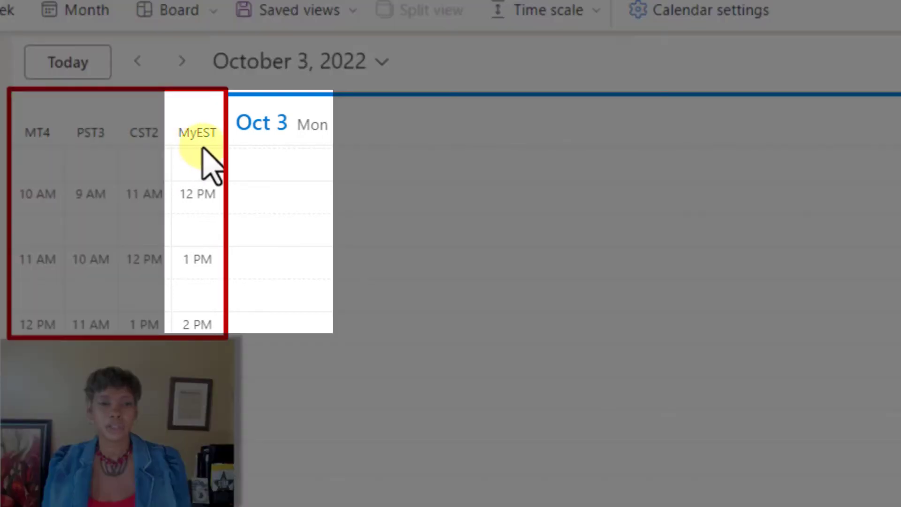
mouse_move(279, 184)
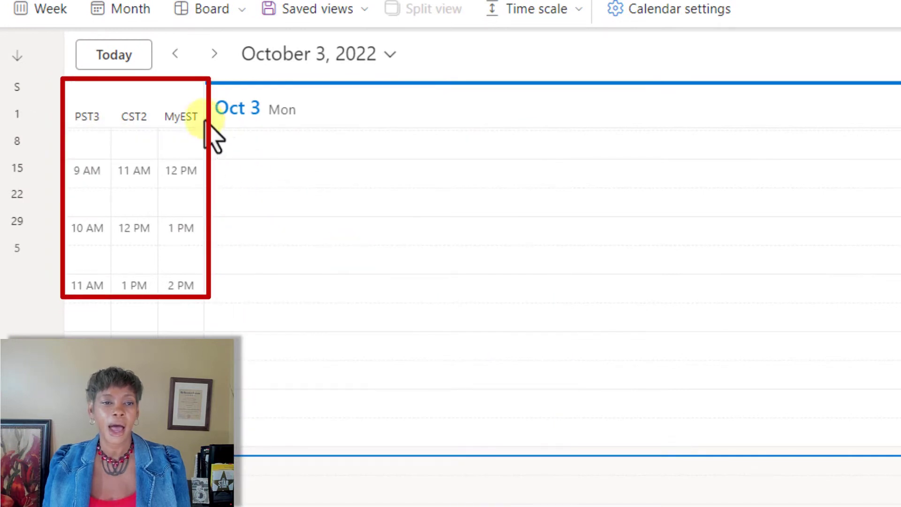
- Hide the MT4 zone from the header's Time zones list and reach Edit time zones
click(190, 114)
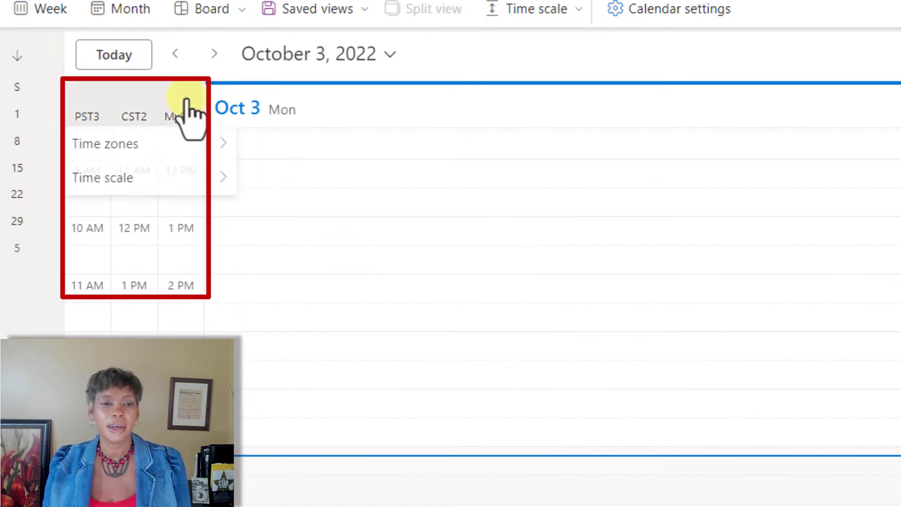
click(105, 143)
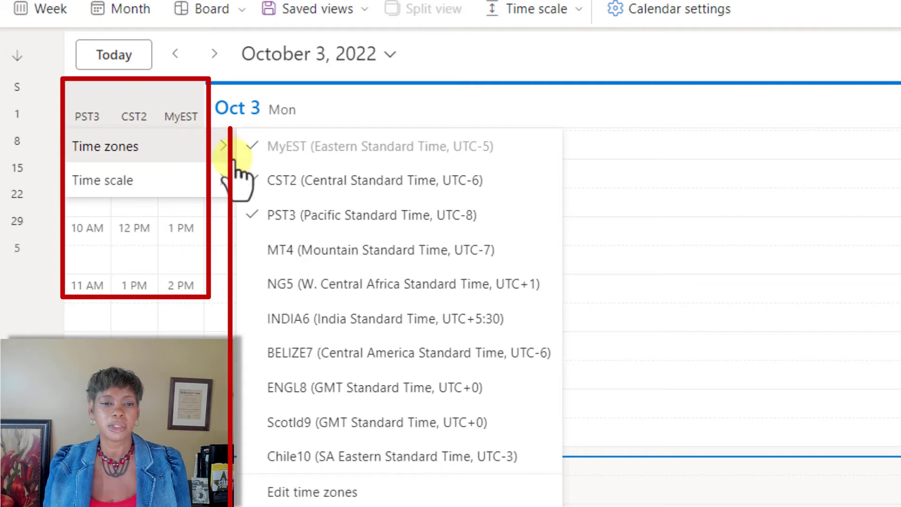
click(281, 180)
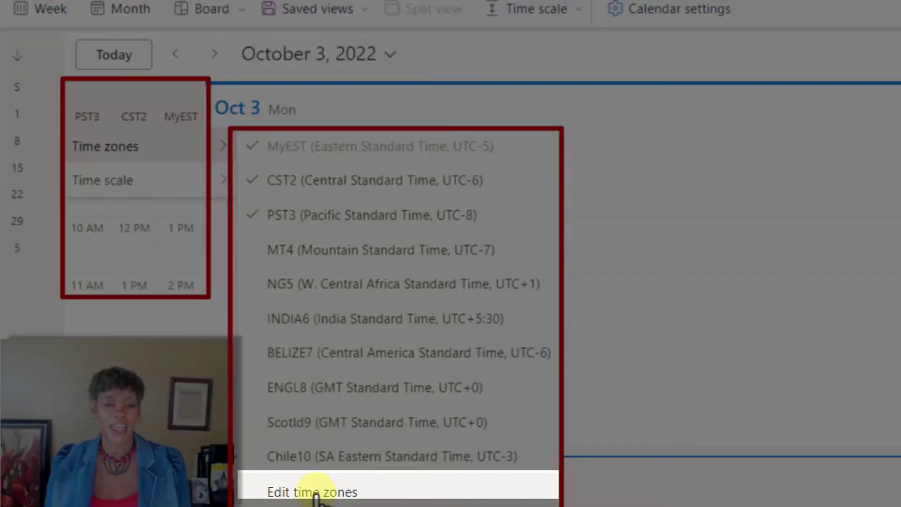
click(312, 492)
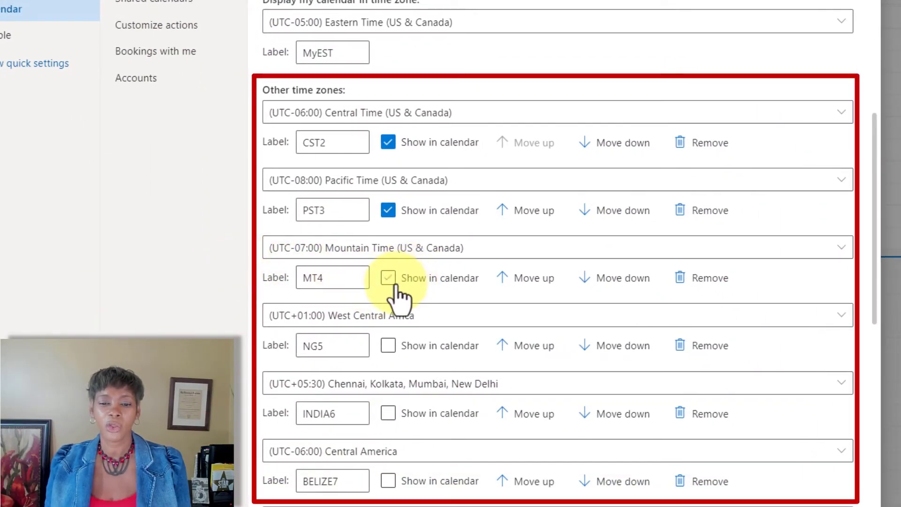
- Mark MT4 and NG5 as Show in calendar under Other time zones
click(387, 346)
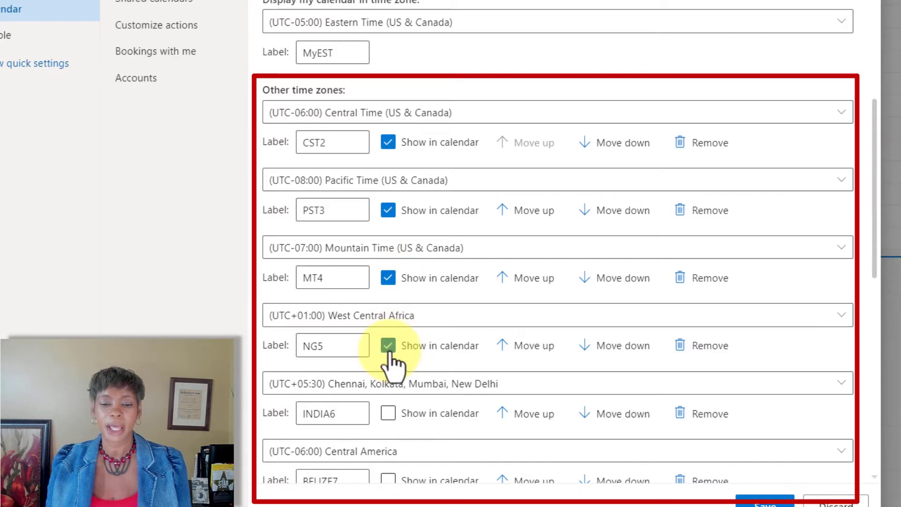
scroll(down, 3)
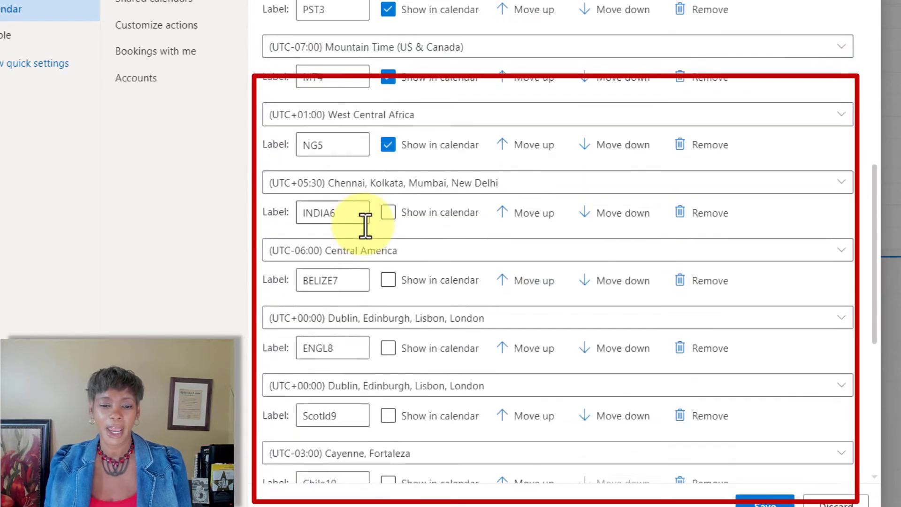
scroll(down, 3)
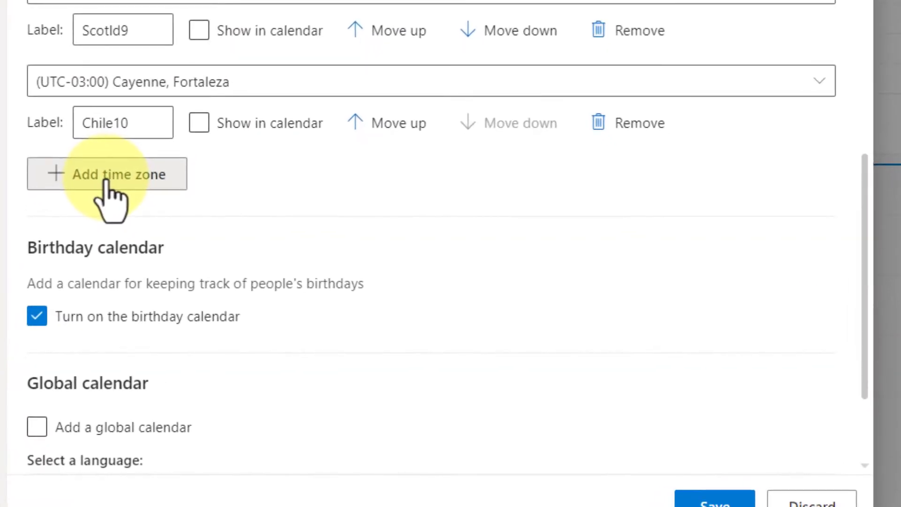
- Add a new time zone entry, pick a Las Vegas result and label it LVS
click(106, 174)
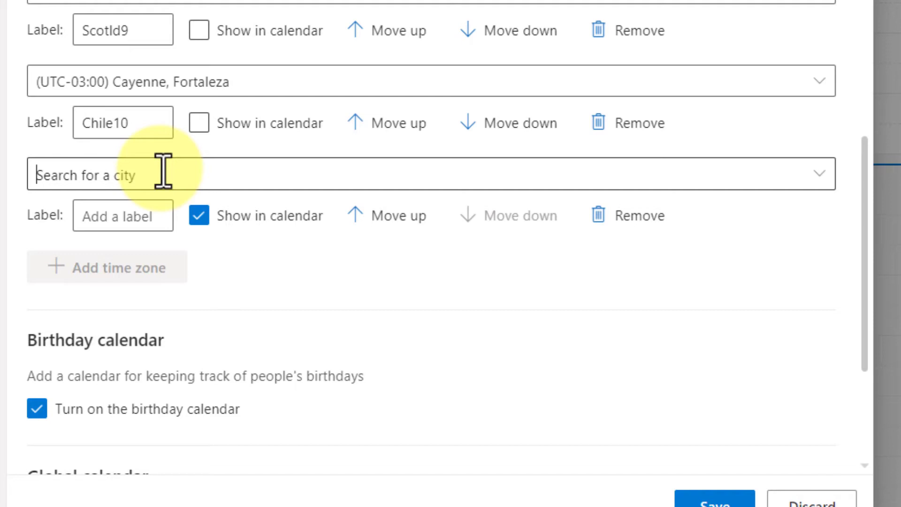
mouse_move(147, 175)
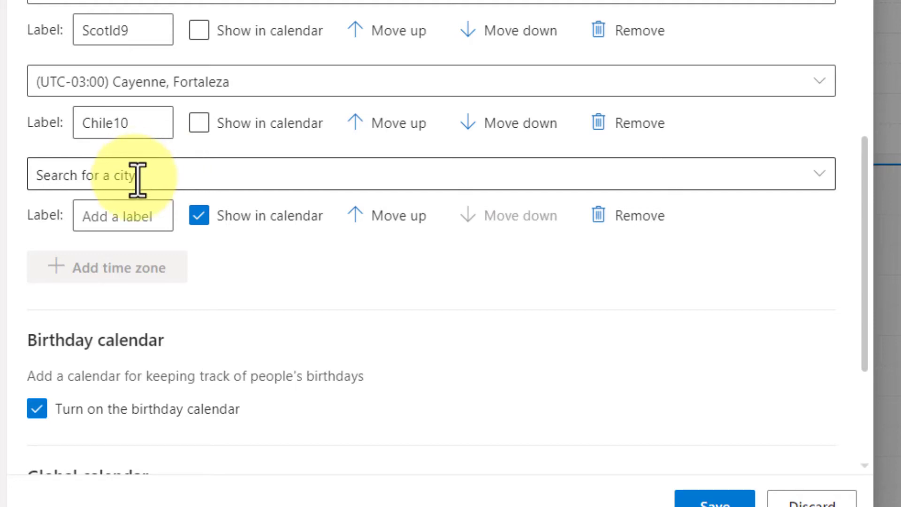
text(las vegas)
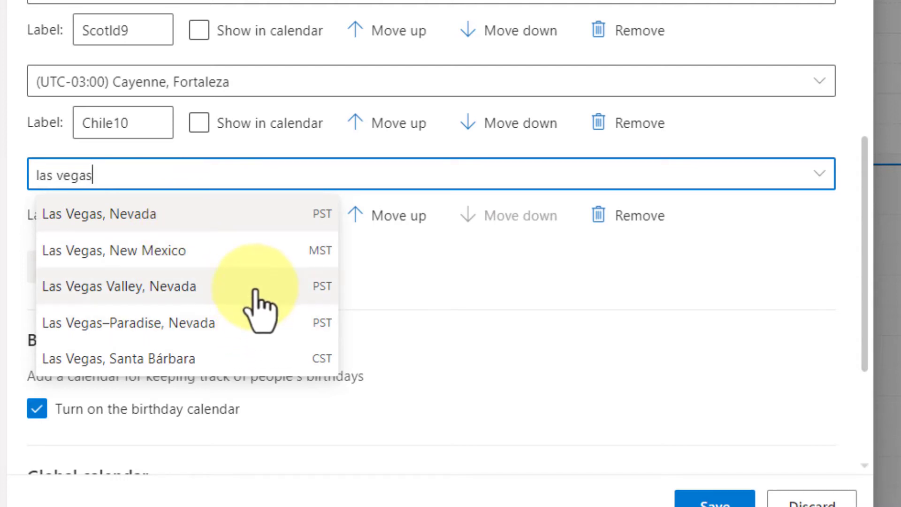
click(107, 213)
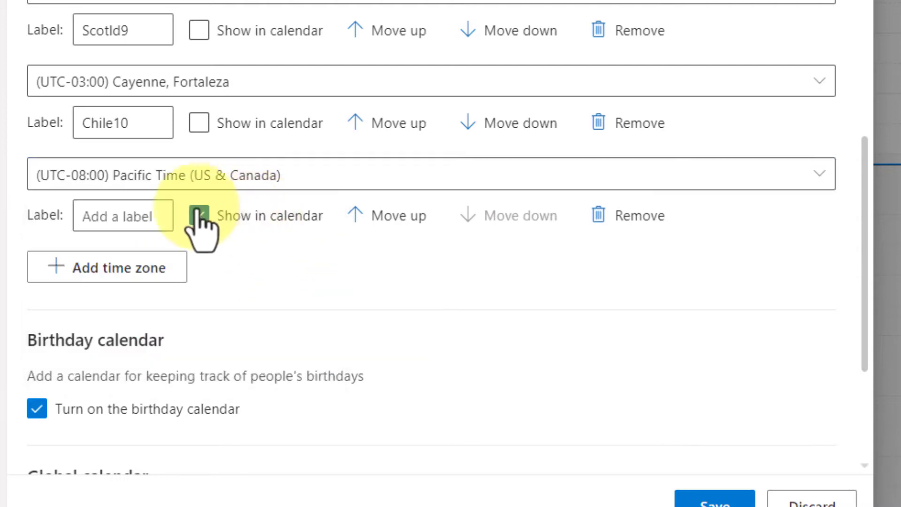
click(199, 216)
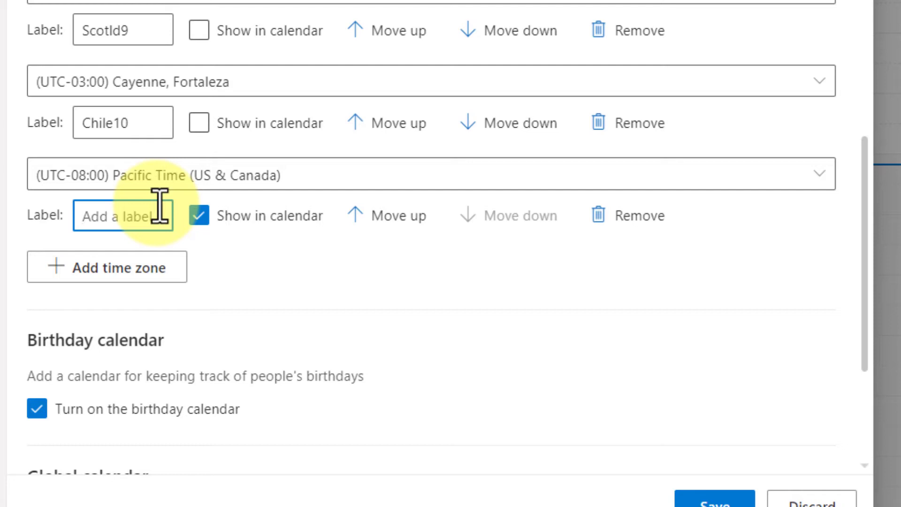
text(LVS)
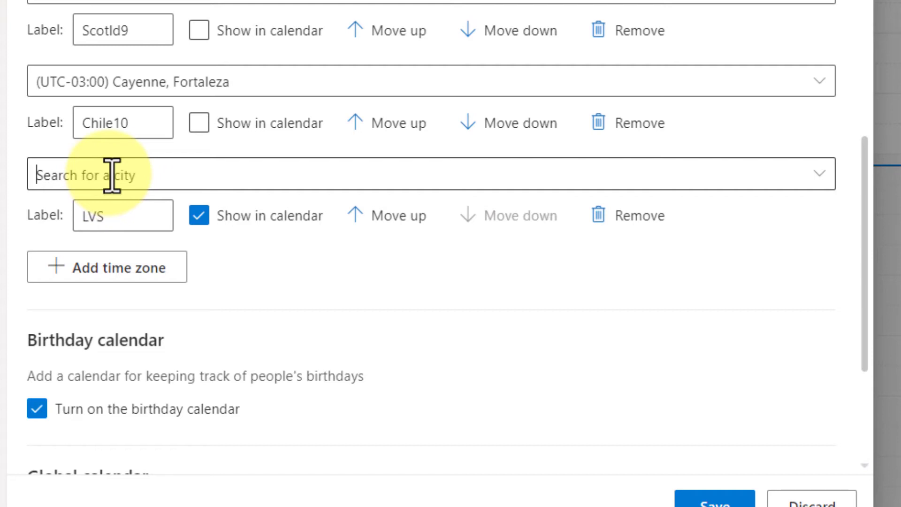
- Set the new zone to Ginza (Osaka, Sapporo, Tokyo), label it Japan and save the settings
text(japa)
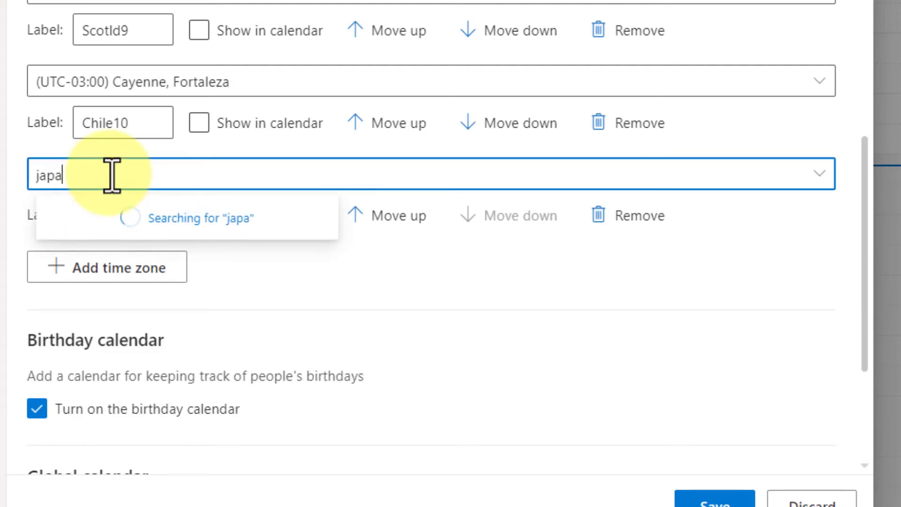
text(n)
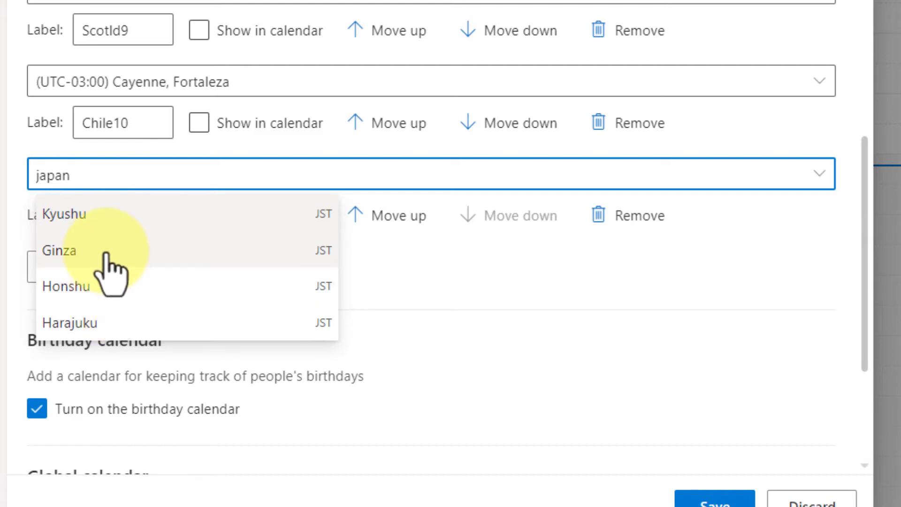
click(67, 250)
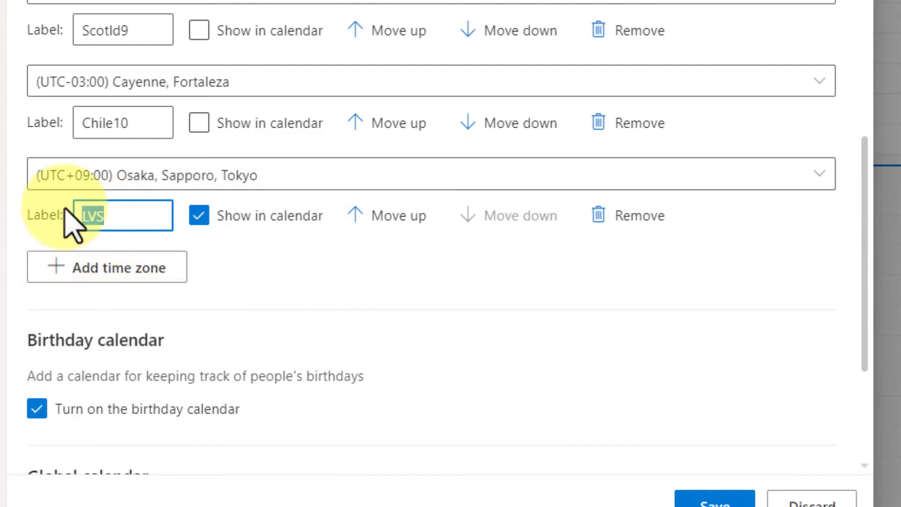
text(Japan)
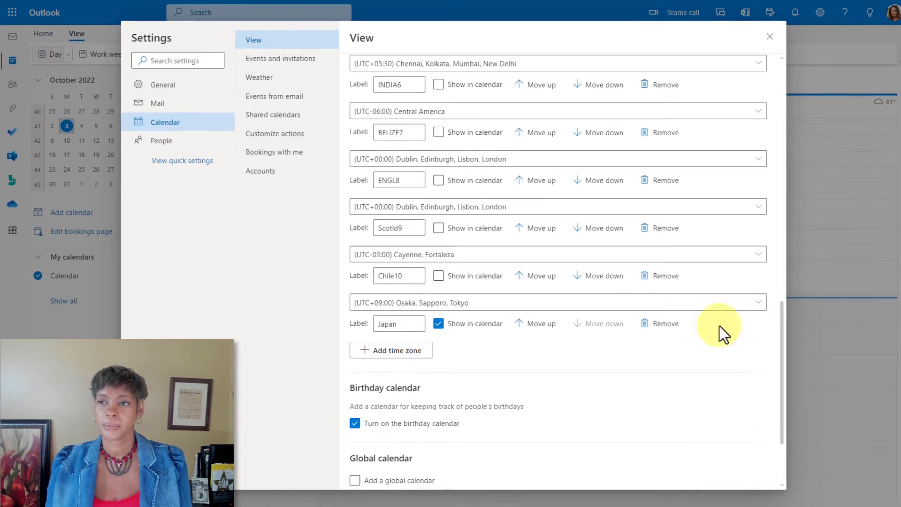
click(769, 37)
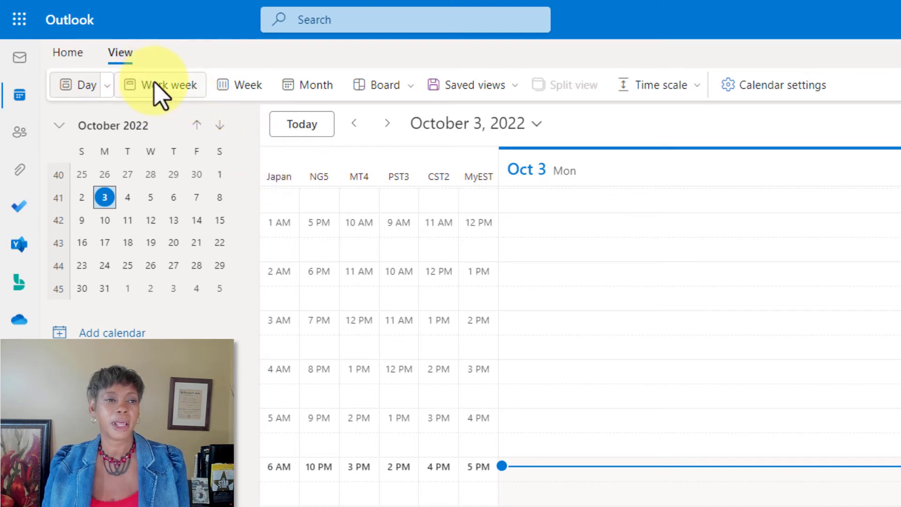
- Cycle the calendar through Work week and Week to the October 2022 Month view
click(167, 85)
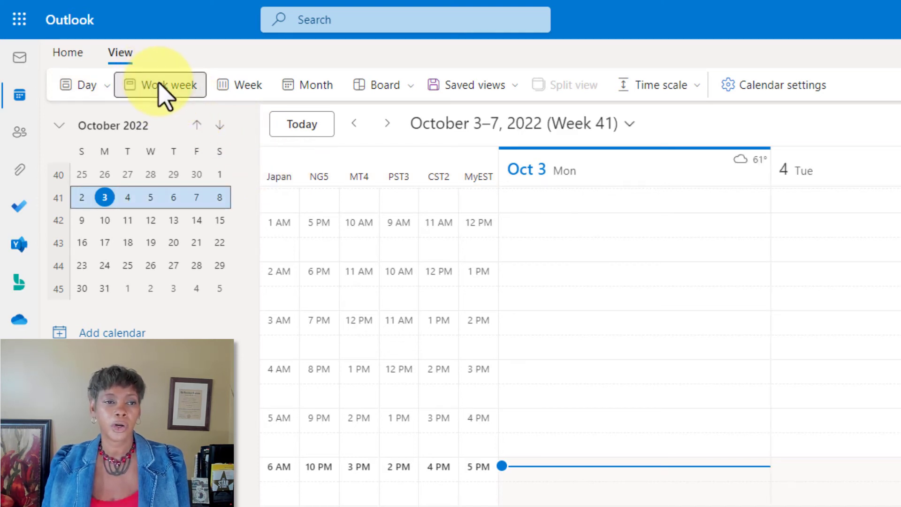
click(239, 85)
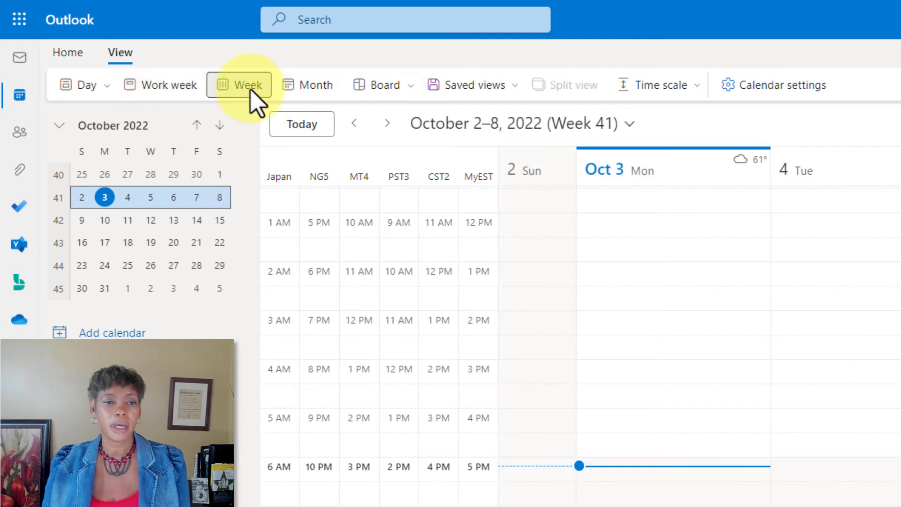
click(306, 84)
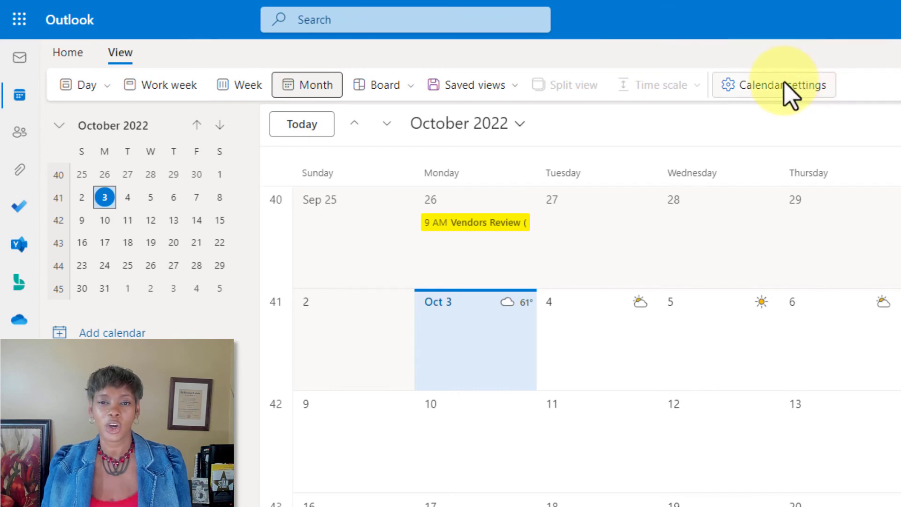
- Show the Time zones section of the calendar View settings
click(780, 84)
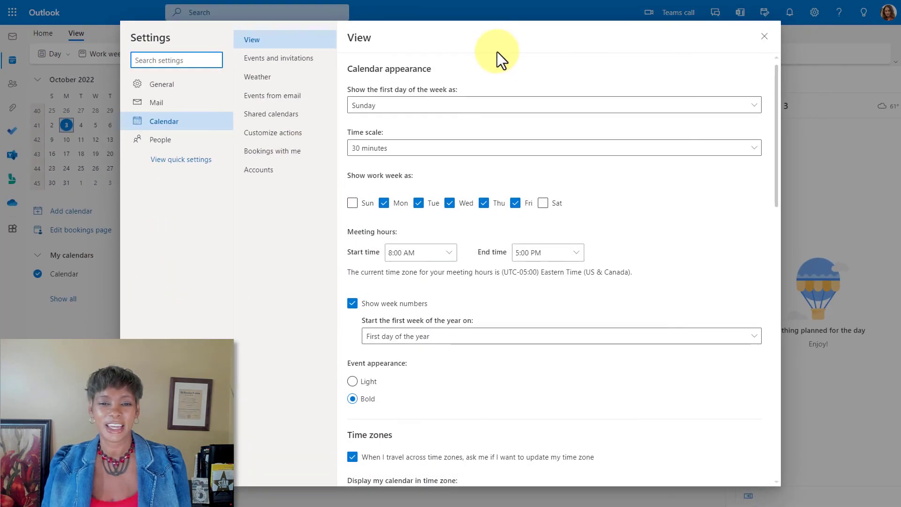
mouse_move(538, 61)
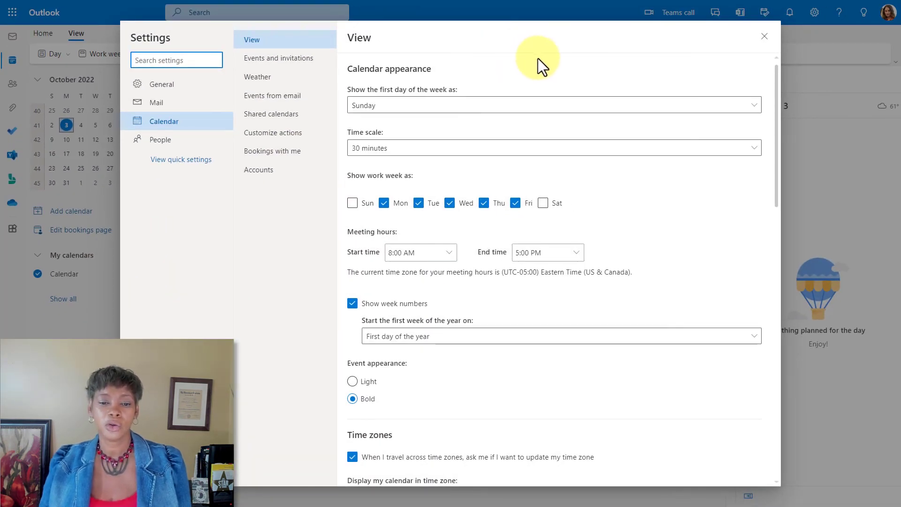
scroll(down, 3)
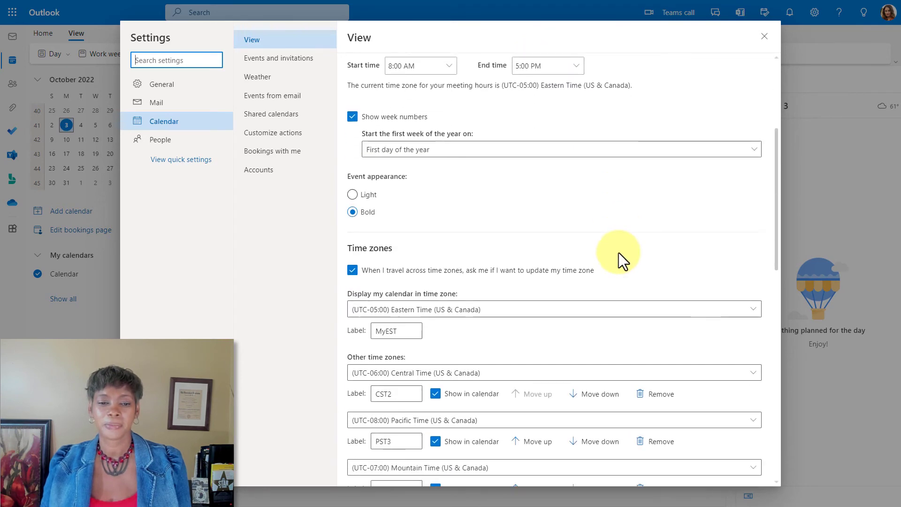
scroll(down, 3)
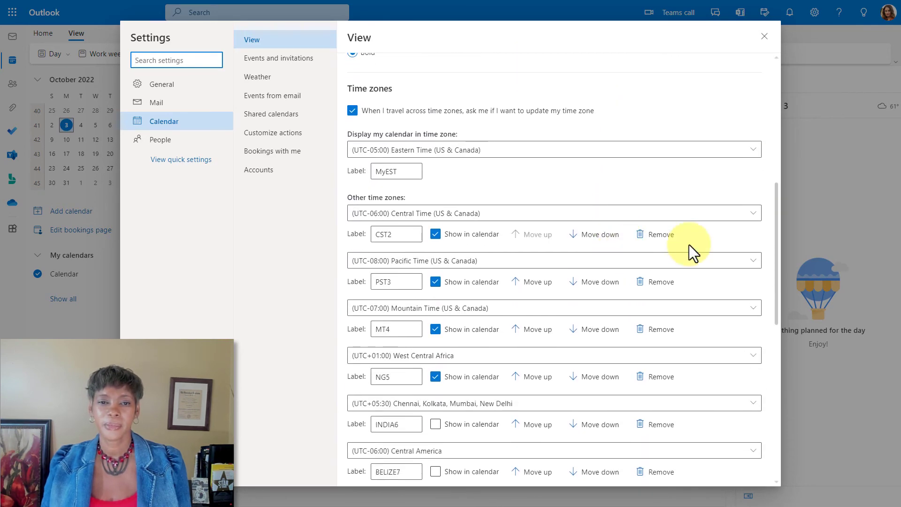